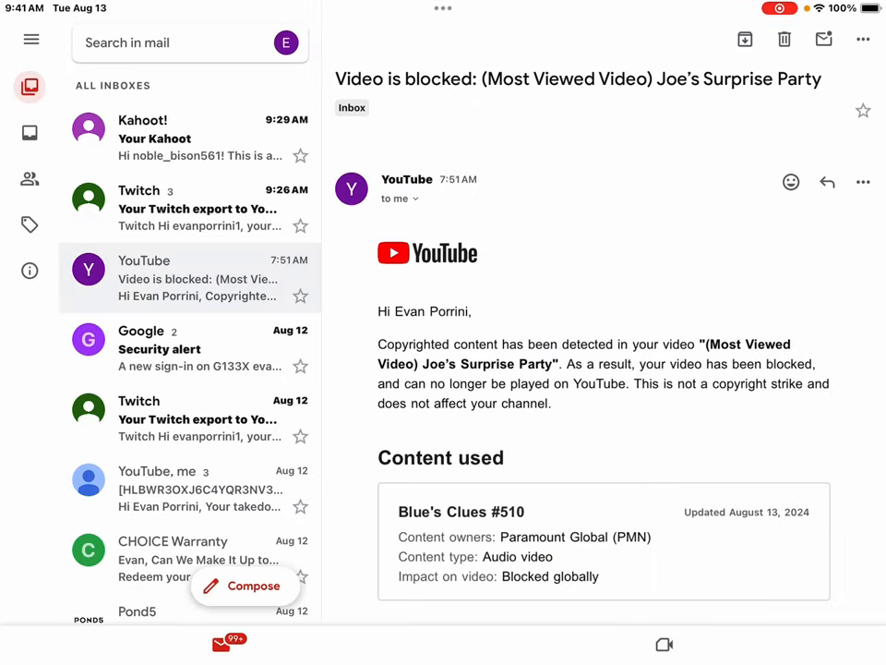
- Scroll down the Gmail inbox to the Aug 8 YouTube notices about The Cart Is A Clue
{"action": "scroll", "scroll_direction": "down", "scroll_amount": 3}
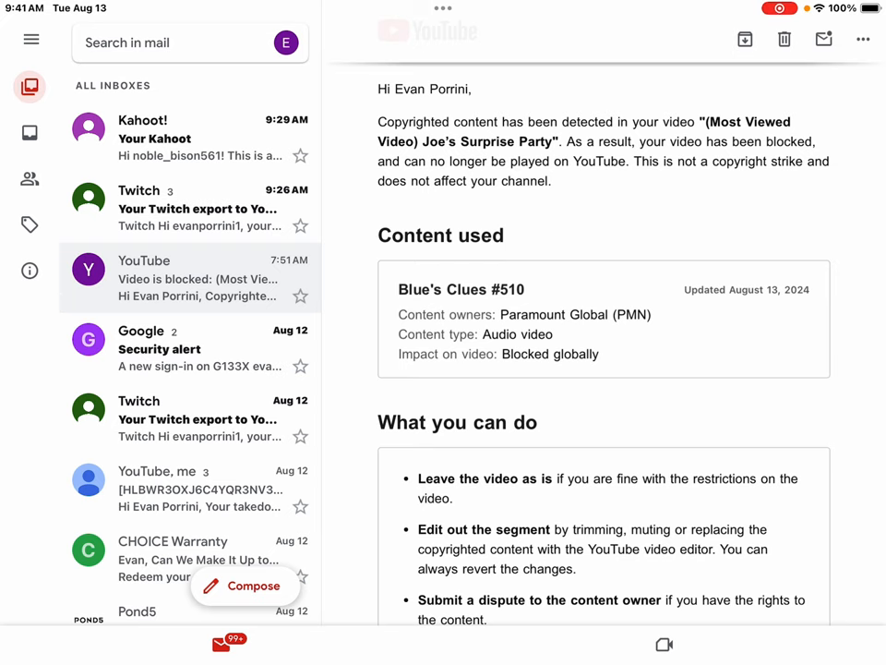
{"action": "scroll", "scroll_direction": "down", "scroll_amount": 3}
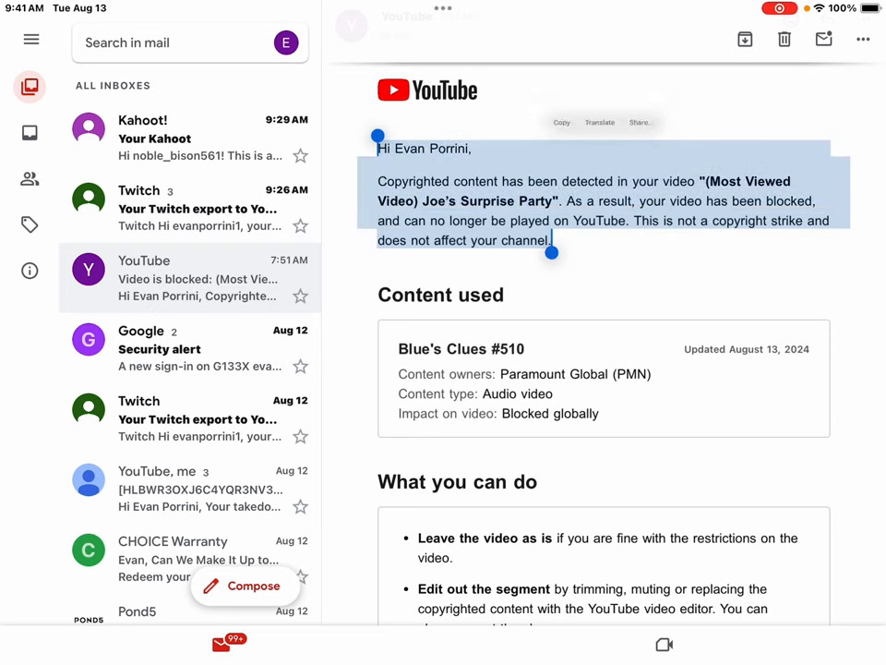
{"action": "scroll", "scroll_direction": "down", "scroll_amount": 3}
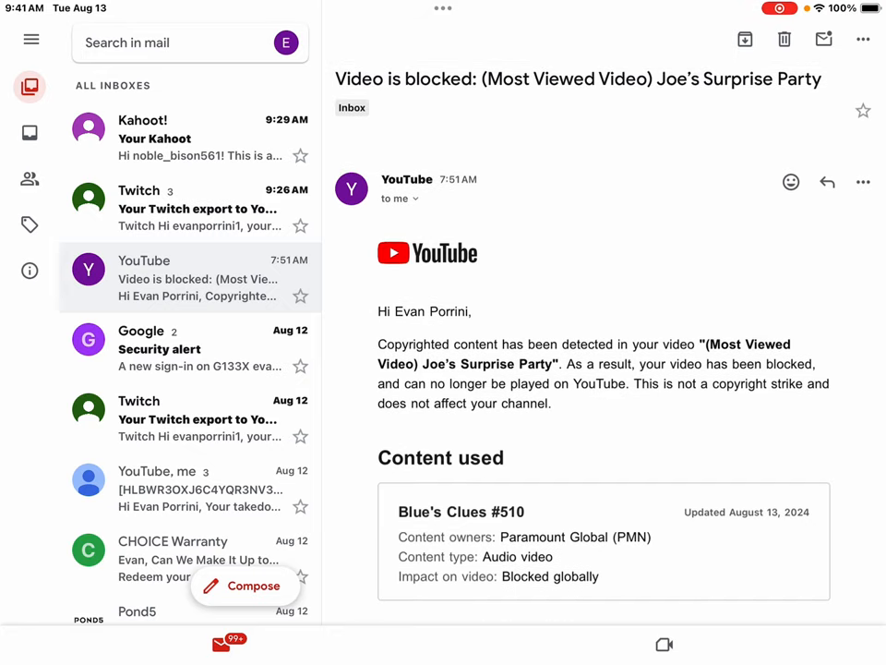
{"action": "scroll", "scroll_direction": "down", "scroll_amount": 3}
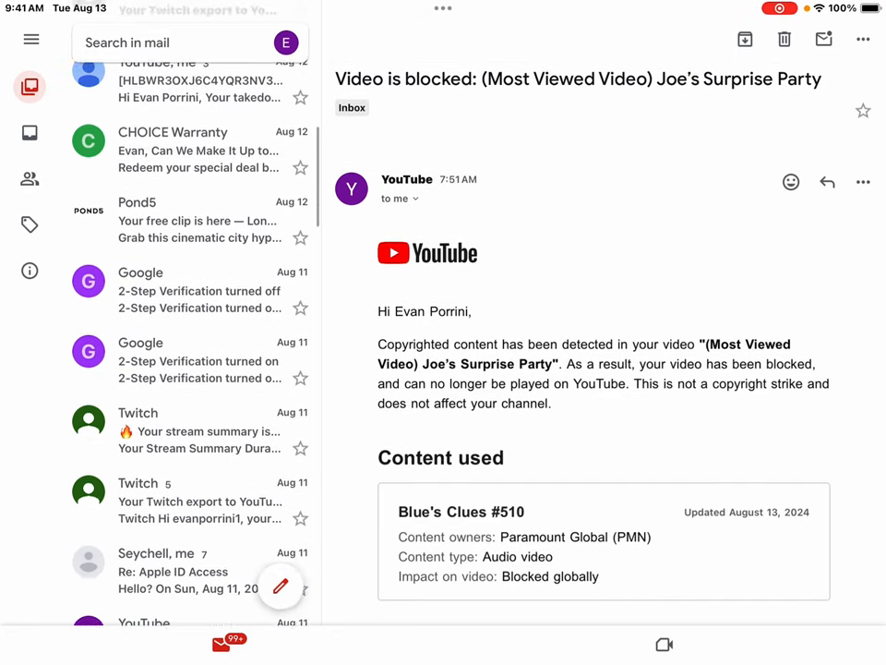
{"action": "scroll", "scroll_direction": "down", "scroll_amount": 3}
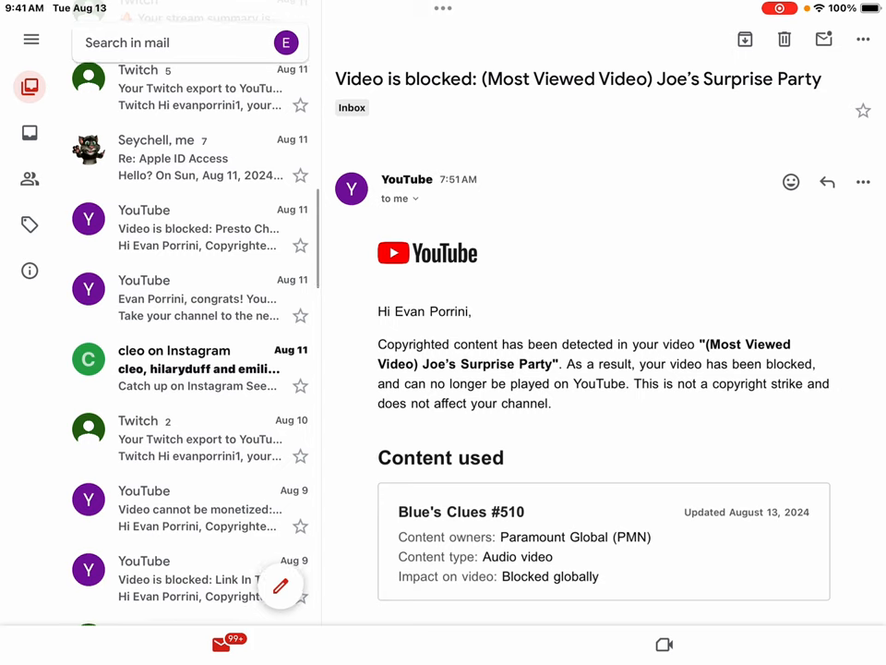
{"action": "scroll", "scroll_direction": "down", "scroll_amount": 3}
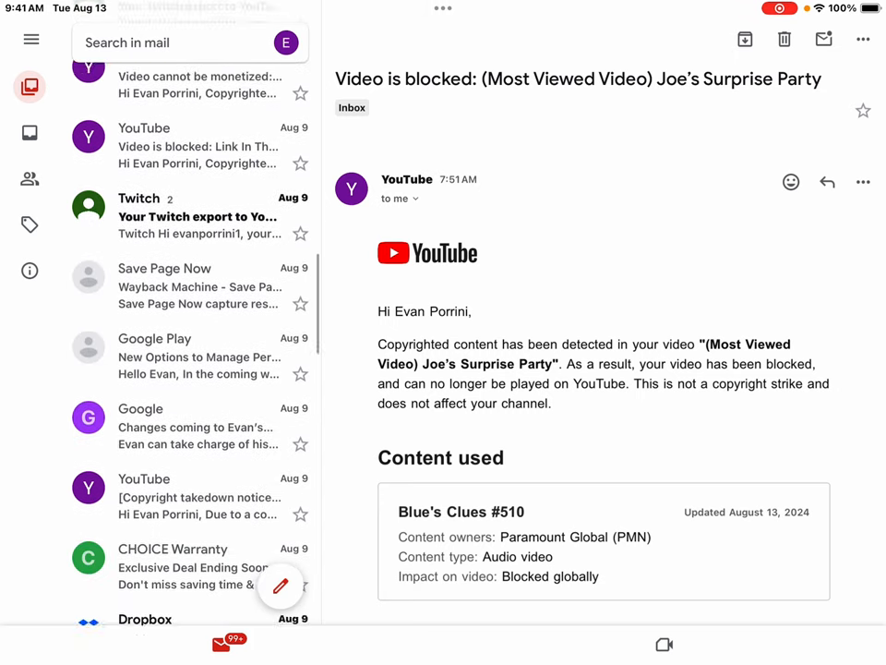
{"action": "scroll", "scroll_direction": "down", "scroll_amount": 3}
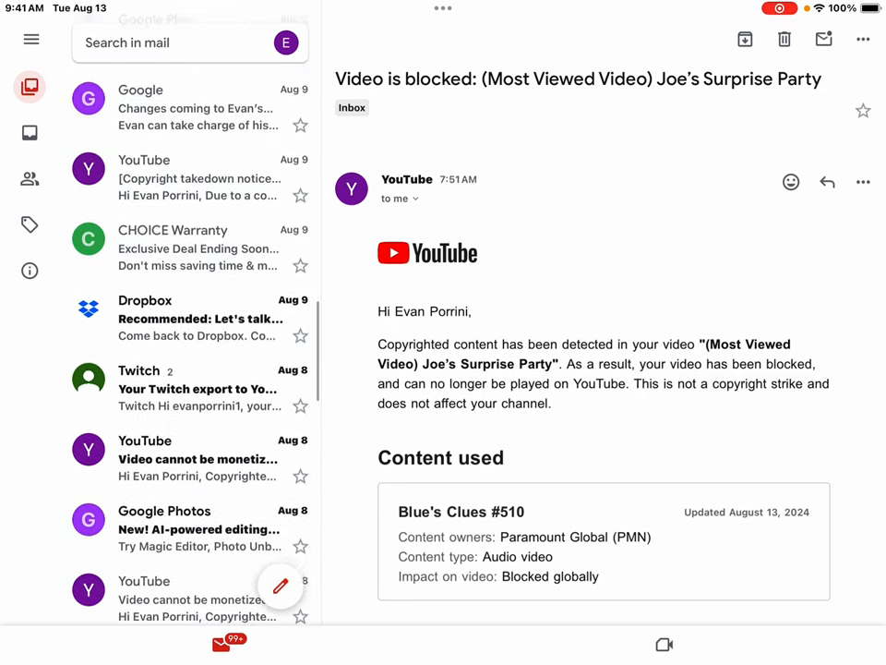
{"action": "scroll", "scroll_direction": "down", "scroll_amount": 3}
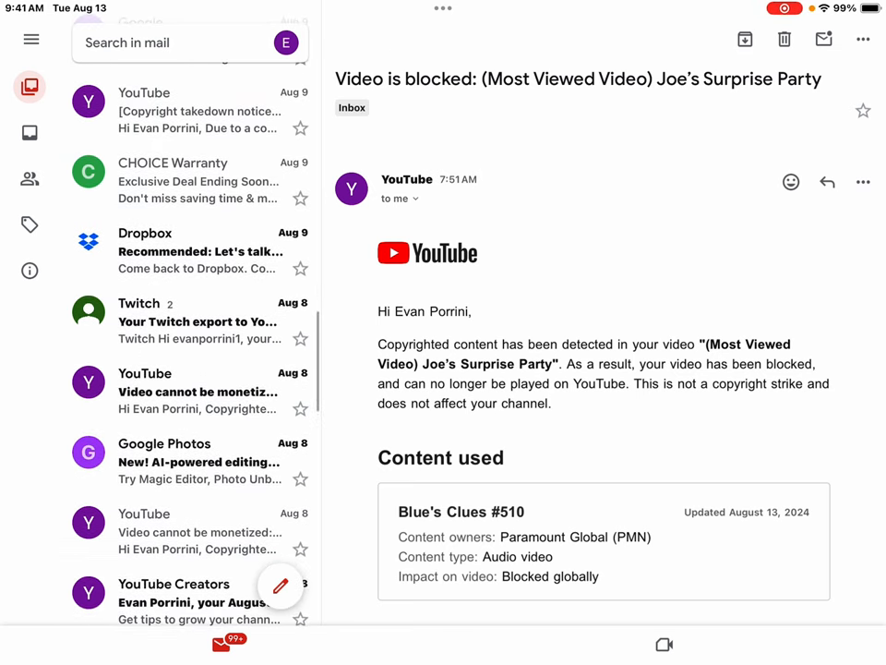
{"action": "scroll", "scroll_direction": "down", "scroll_amount": 3}
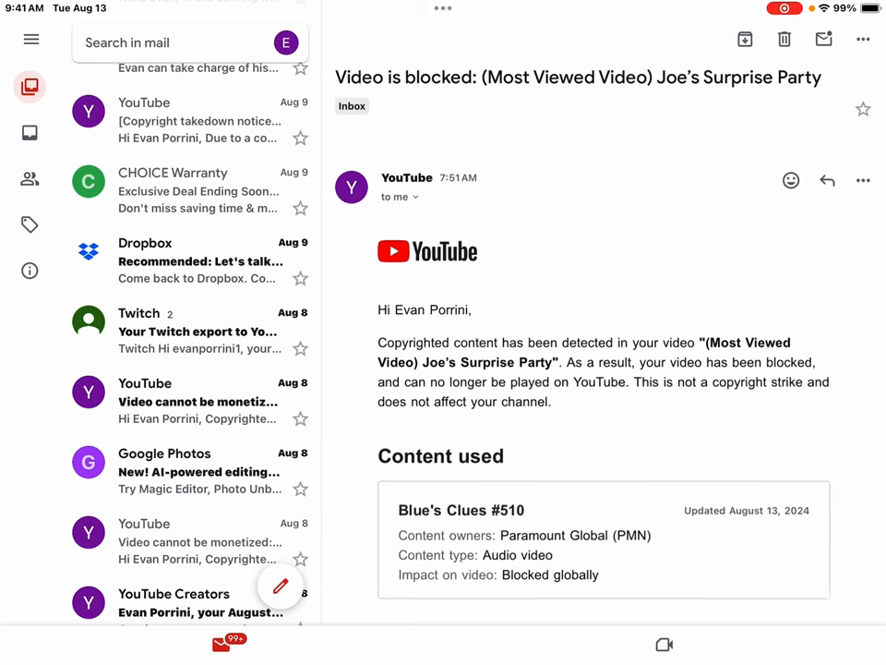
{"action": "scroll", "scroll_direction": "down", "scroll_amount": 3}
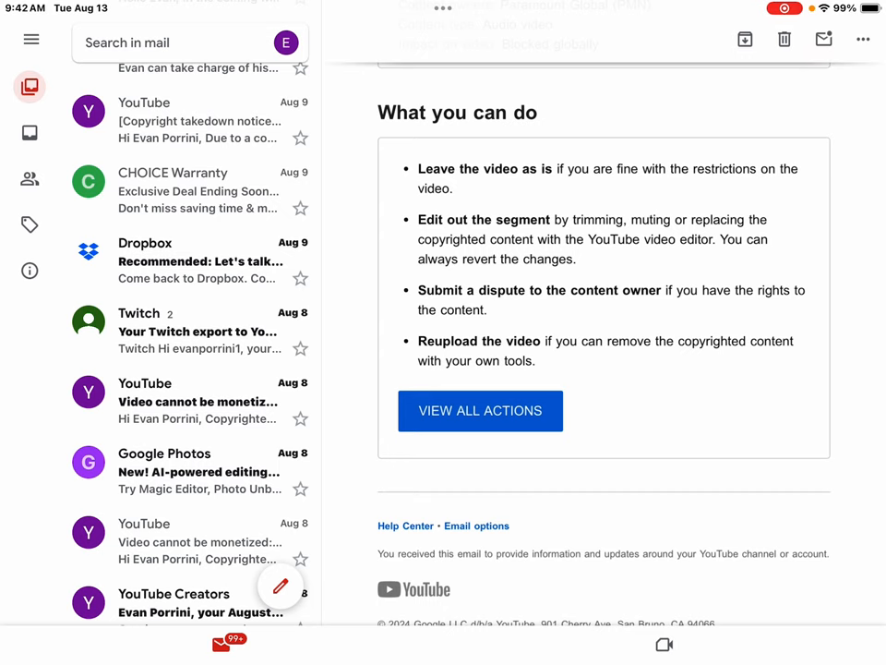
- Read the 'Video cannot be monetized: The Cart Is A Clue' email down to its suggested actions
{"action": "left_click", "coordinate": [188, 399]}
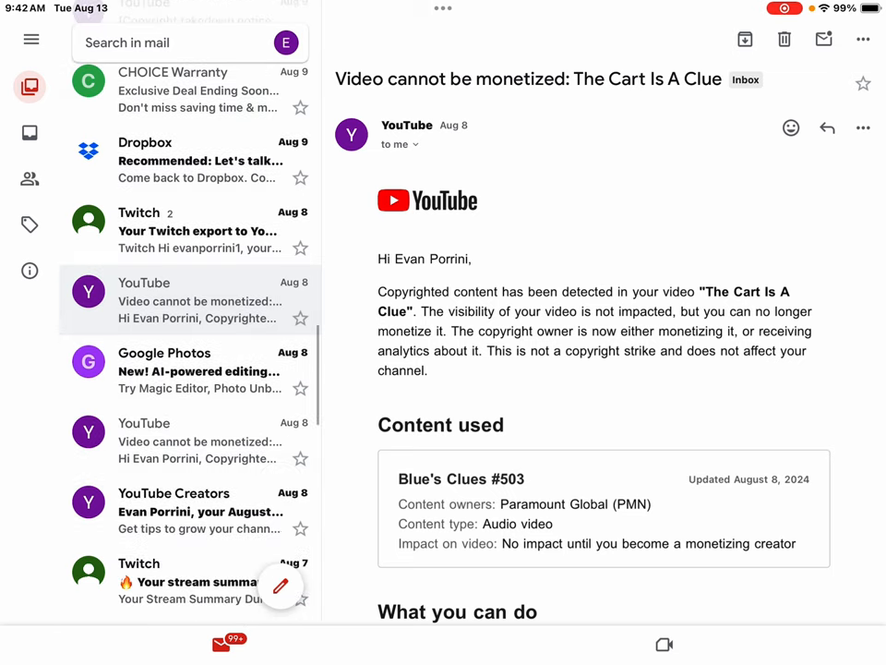
{"action": "scroll", "scroll_direction": "down", "scroll_amount": 3}
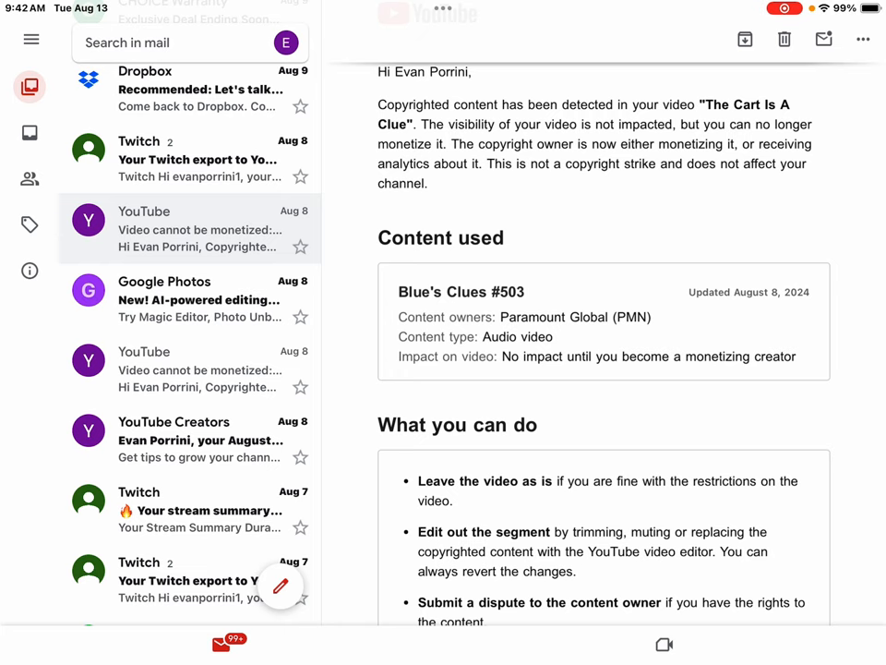
{"action": "scroll", "scroll_direction": "down", "scroll_amount": 3}
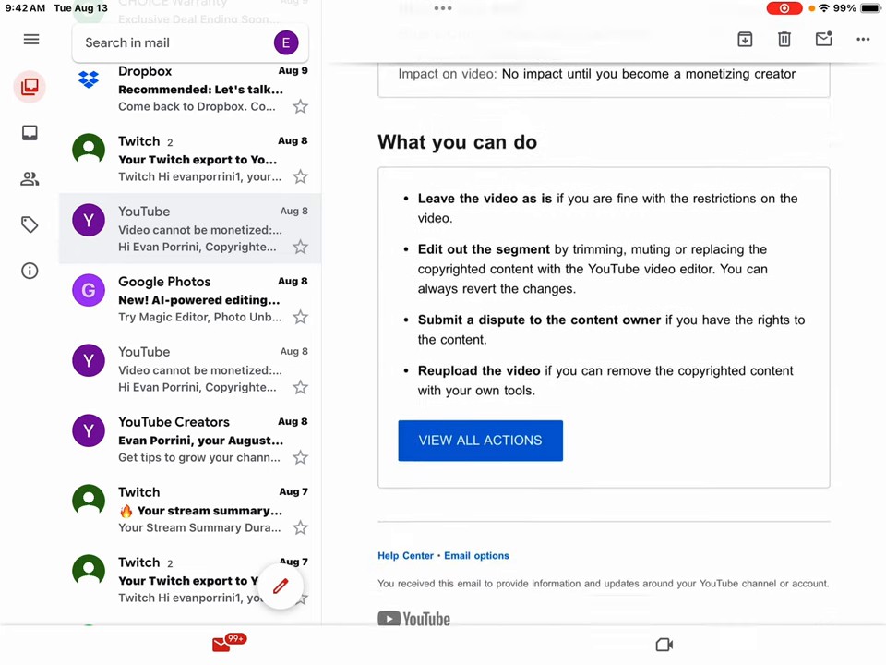
{"action": "scroll", "scroll_direction": "down", "scroll_amount": 3}
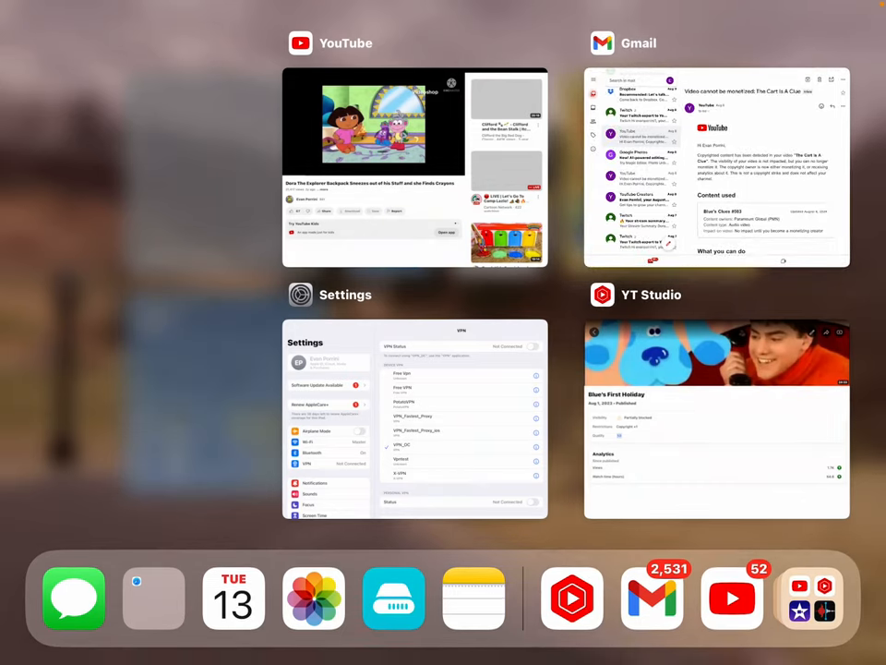
- Switch to YouTube Studio and view Blue's First Holiday's partially-blocked restriction sheet
{"action": "left_click", "coordinate": [716, 418]}
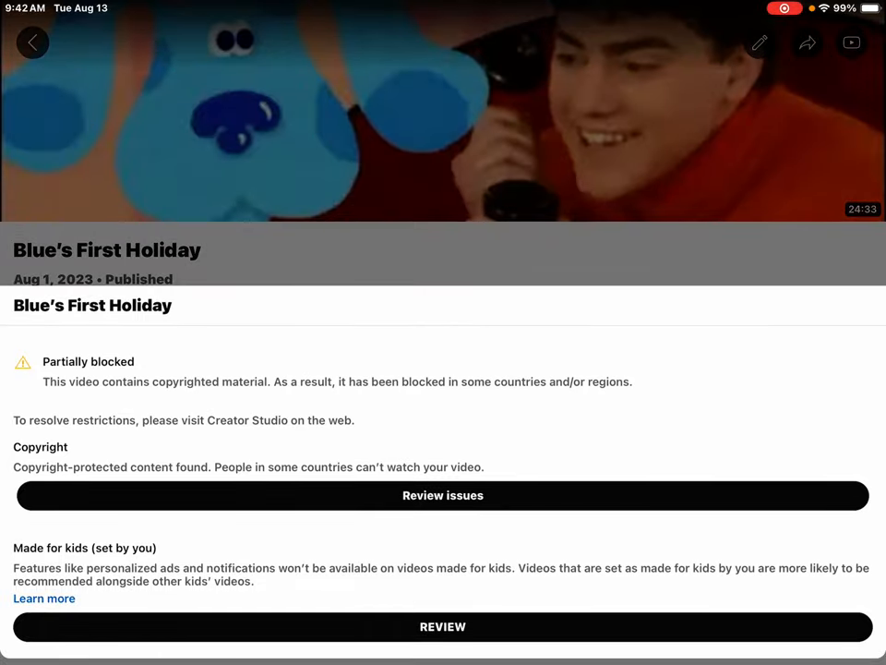
{"action": "left_click", "coordinate": [443, 495]}
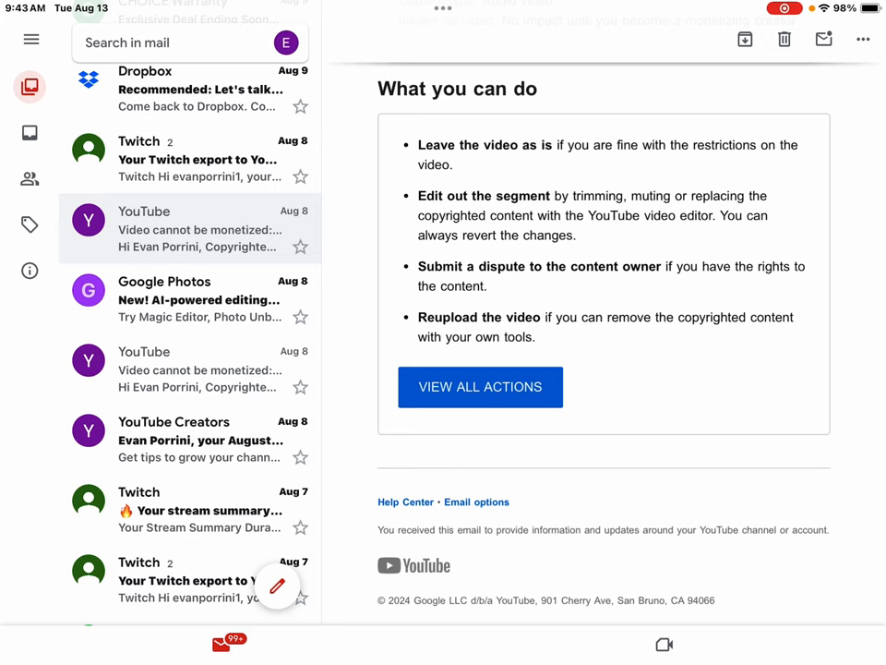
- Scroll through The Cart Is A Clue email to its Content used claim details
{"action": "scroll", "scroll_direction": "down", "scroll_amount": 3}
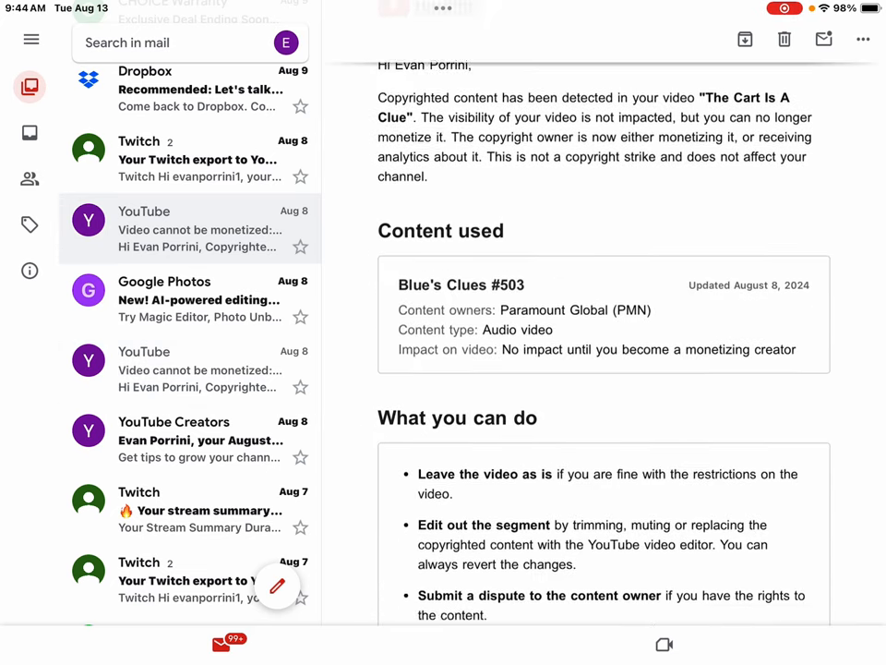
{"action": "scroll", "scroll_direction": "down", "scroll_amount": 3}
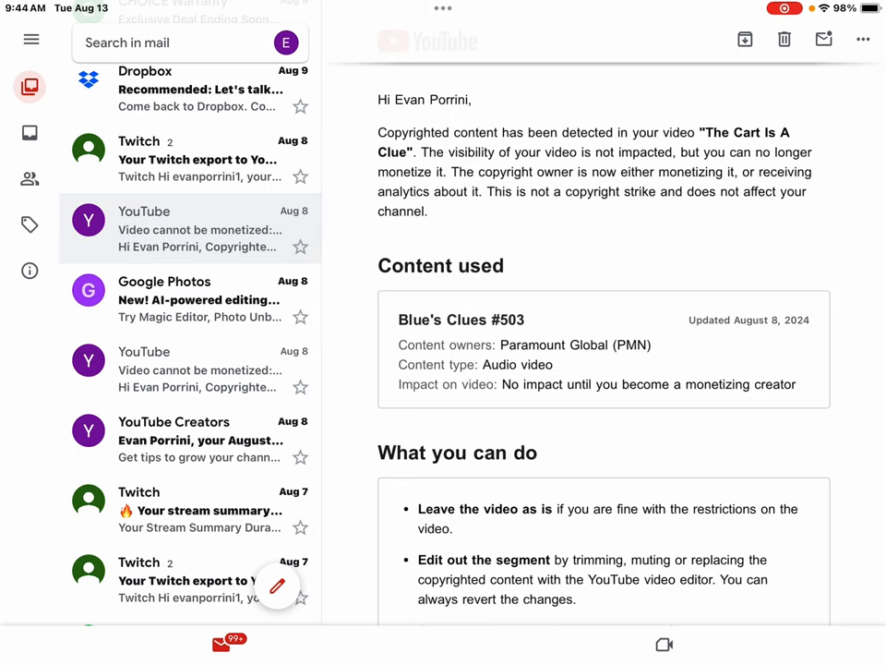
{"action": "scroll", "scroll_direction": "down", "scroll_amount": 3}
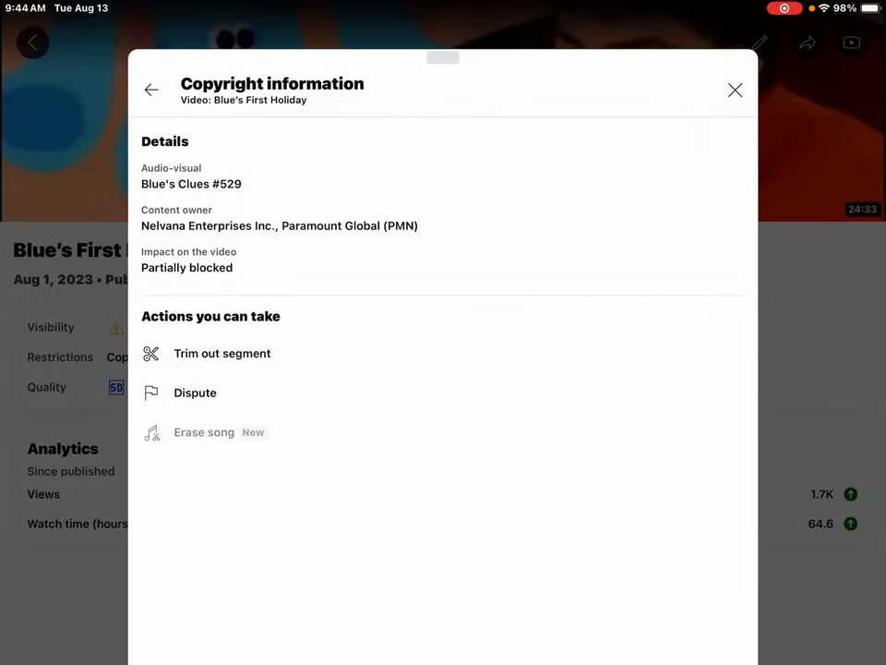
- Return to the Content list and view Duck's Family Reunion, marked pending removal
{"action": "left_click", "coordinate": [735, 89]}
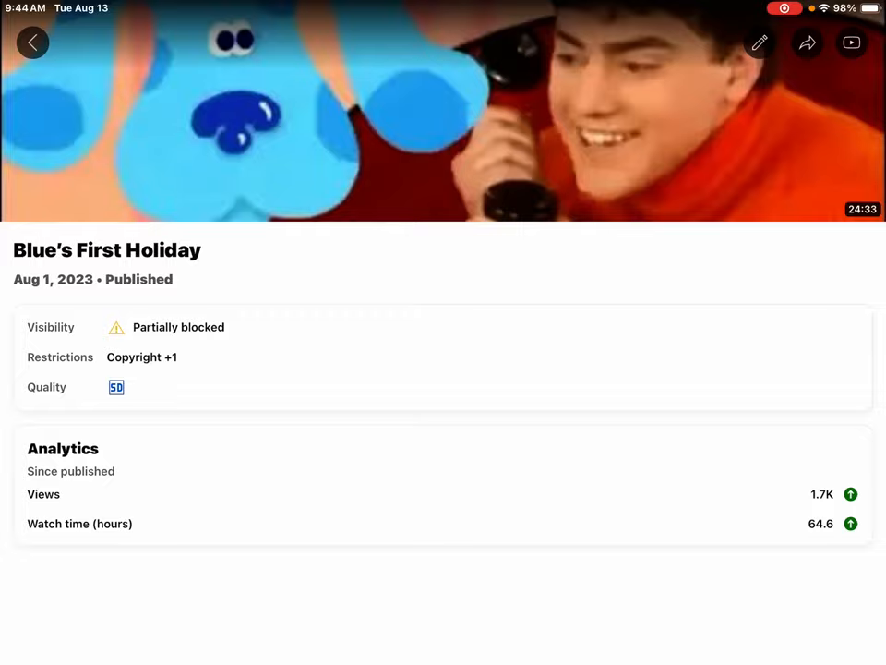
{"action": "left_click", "coordinate": [33, 43]}
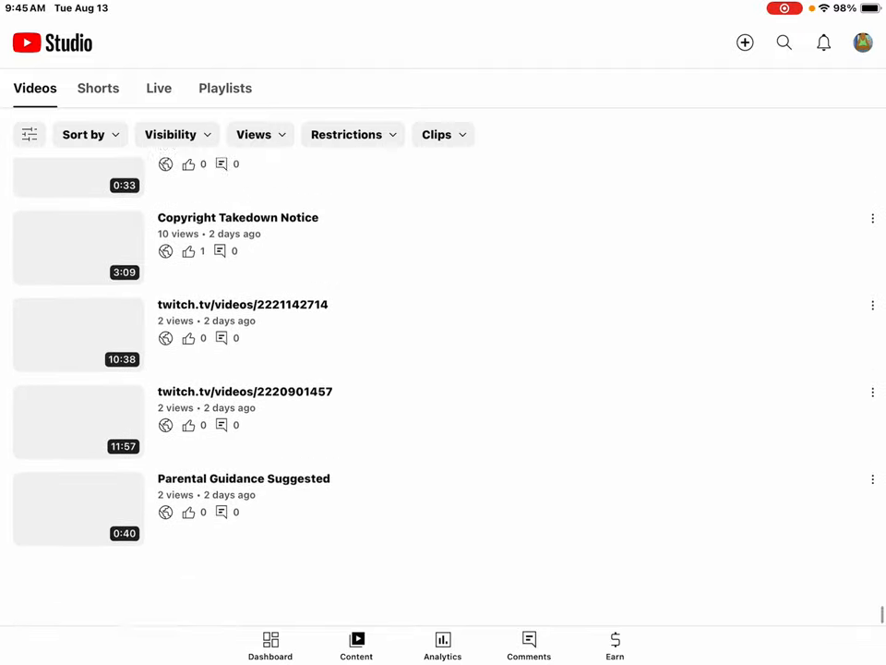
{"action": "scroll", "scroll_direction": "down", "scroll_amount": 3}
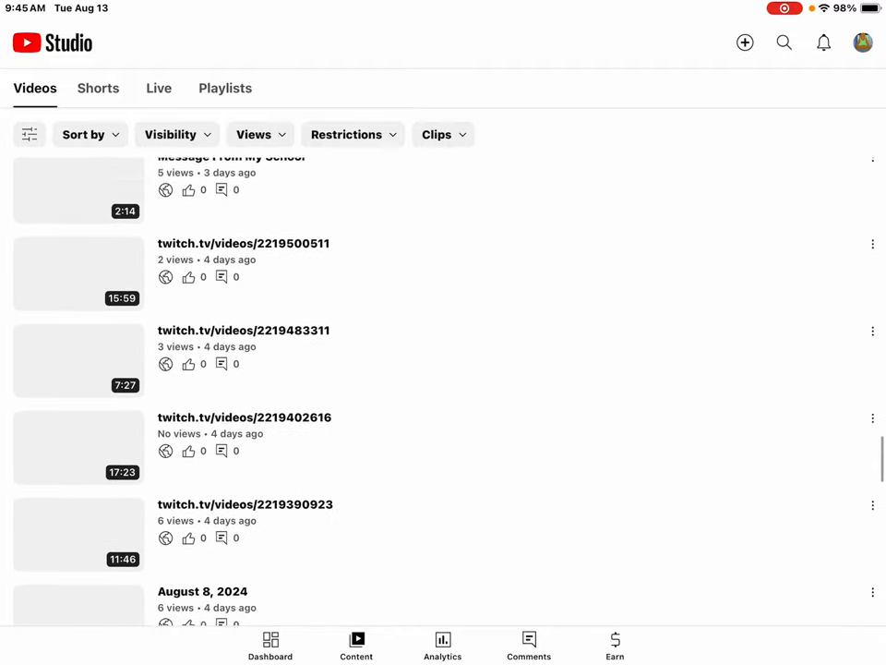
{"action": "left_click", "coordinate": [203, 591]}
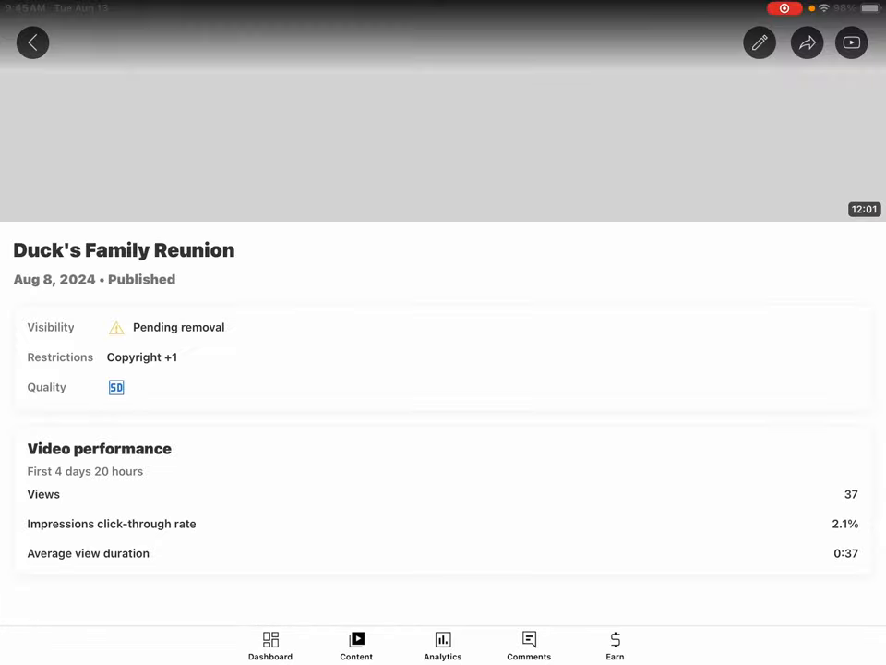